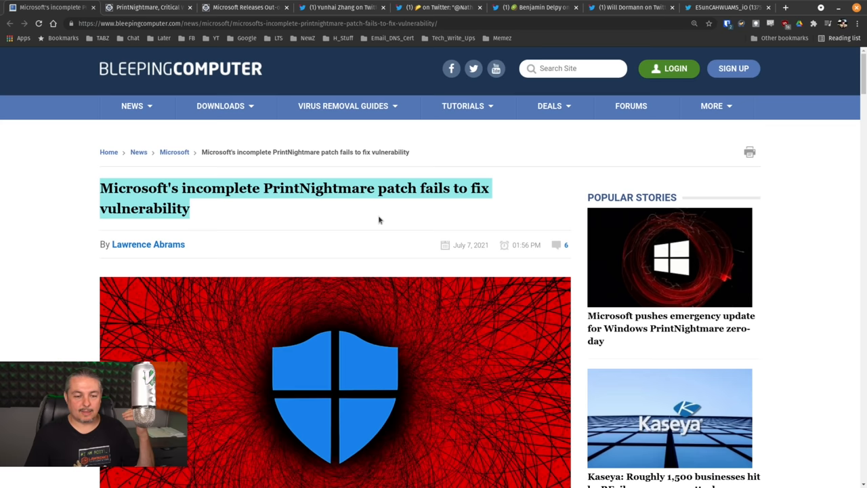
Step: Scroll the BleepingComputer article down to its opening paragraphs below the header image
scroll("down", 3)
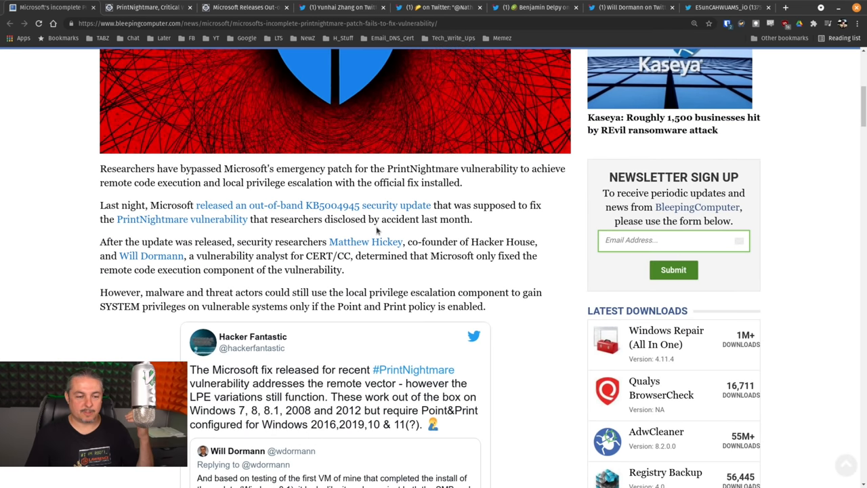
mouse_move(539, 222)
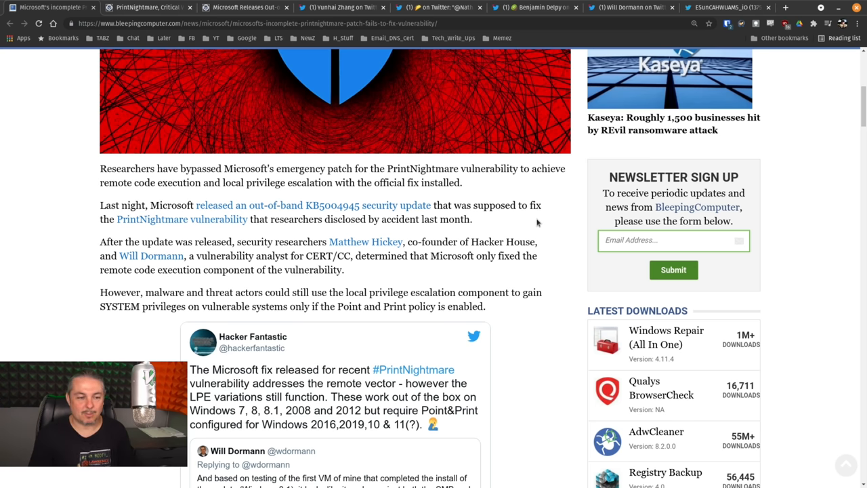
mouse_move(505, 256)
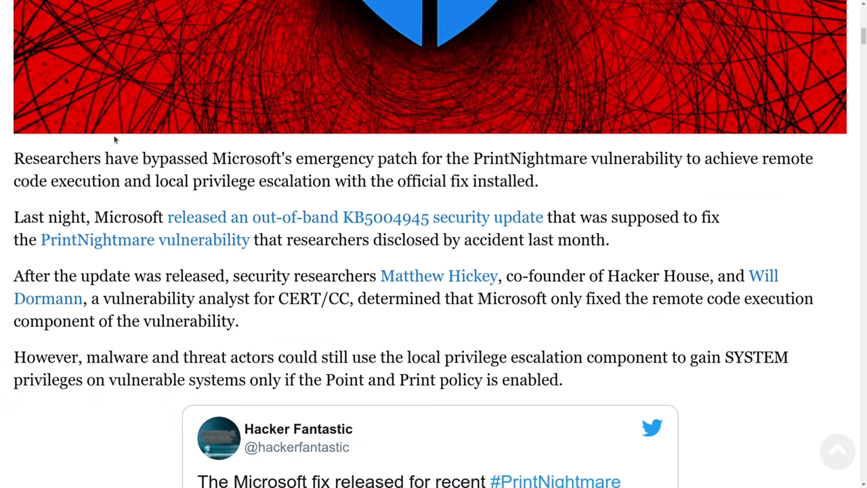
Step: Bring up the CISA PrintNightmare alert at its CERT/CC note and workaround guidance
left_click_drag(14, 157, 468, 181)
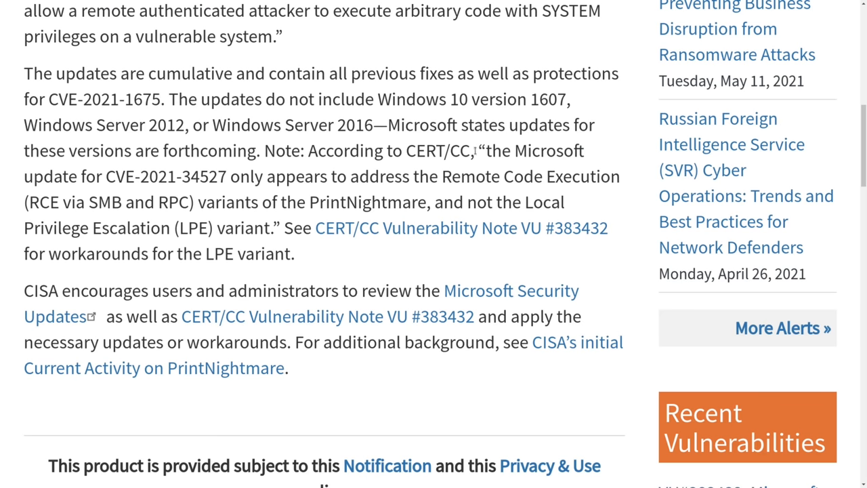
Step: Select the CERT/CC sentence stating the update fixes only Remote Code Execution, not Local Privilege Escalation
left_click_drag(478, 151, 281, 228)
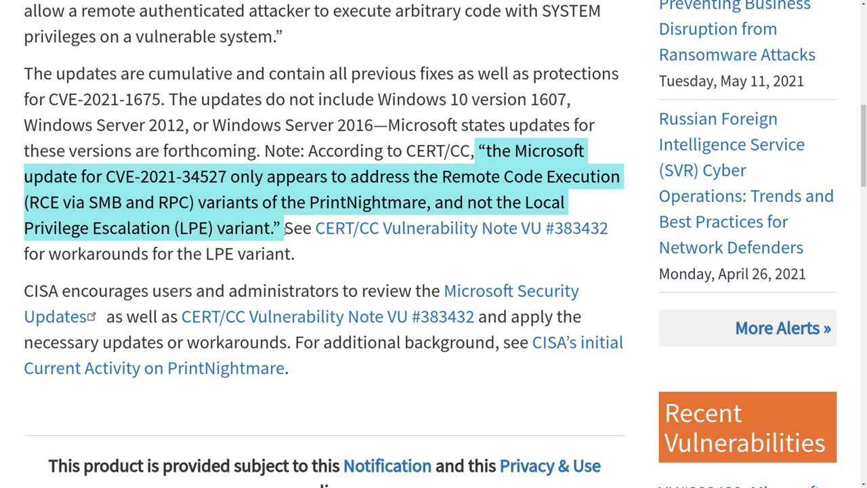
mouse_move(342, 263)
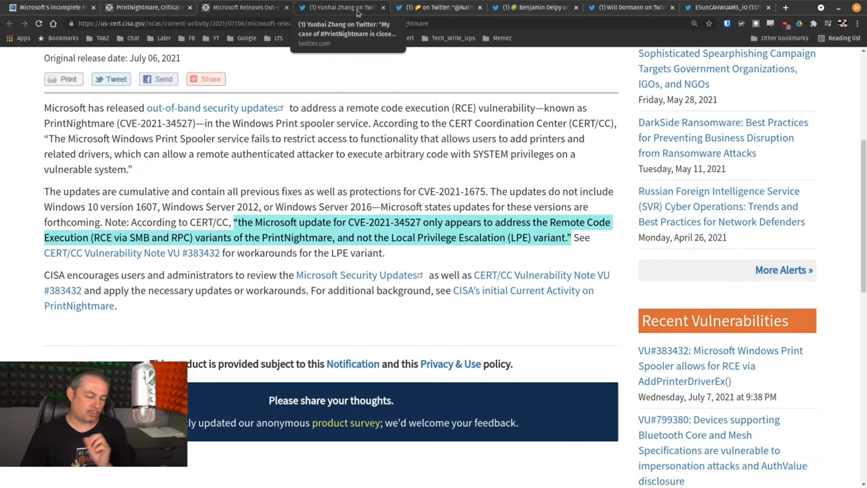
Step: Switch to Benjamin Delpy's tweet on mimikatz achieving RCE and LPE on a patched server
left_click(341, 8)
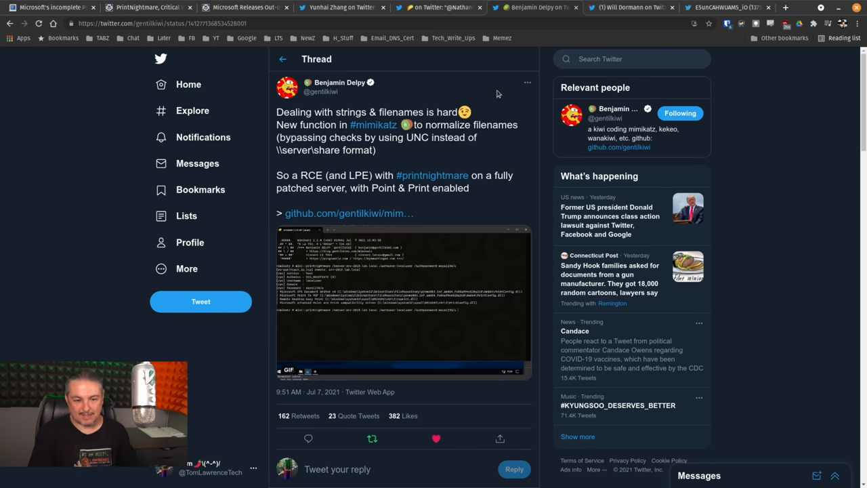
mouse_move(331, 216)
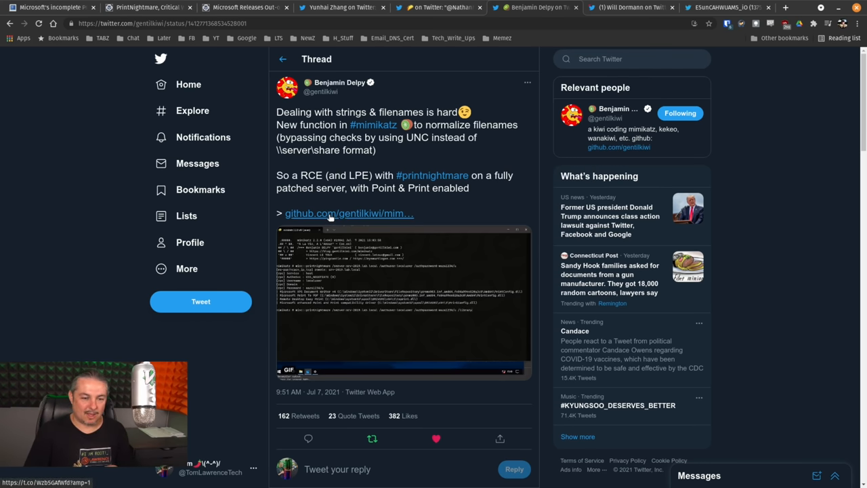
mouse_move(349, 213)
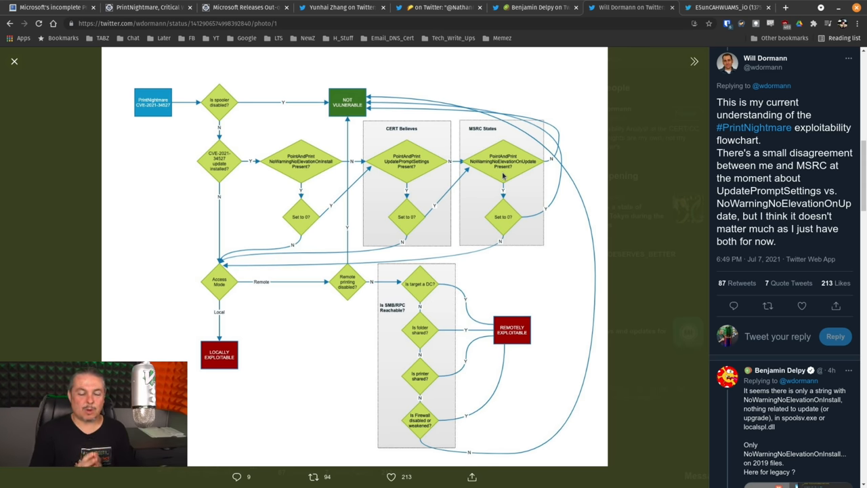
mouse_move(523, 126)
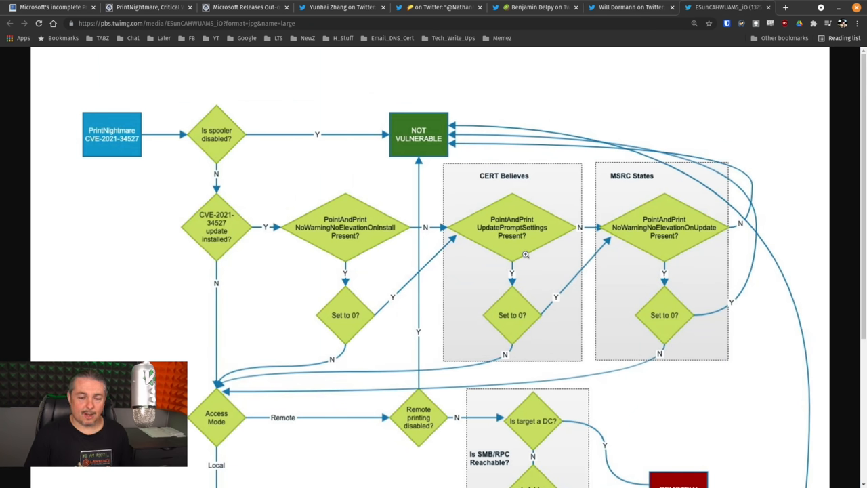
mouse_move(636, 190)
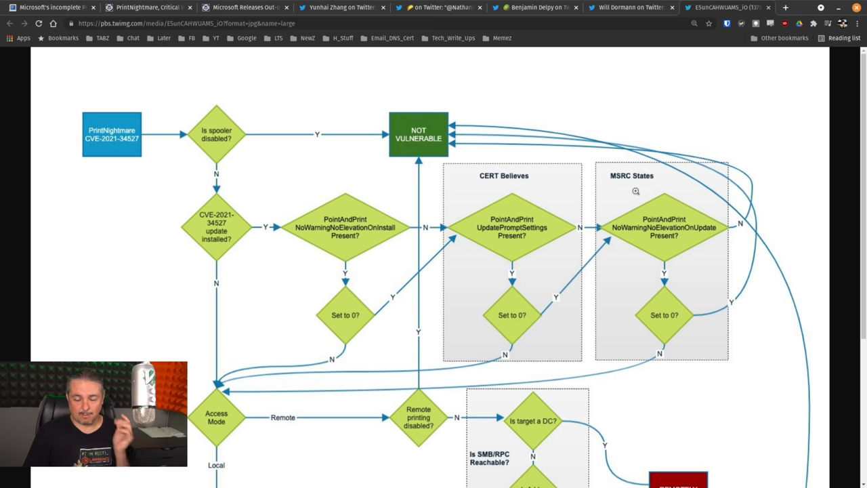
mouse_move(534, 261)
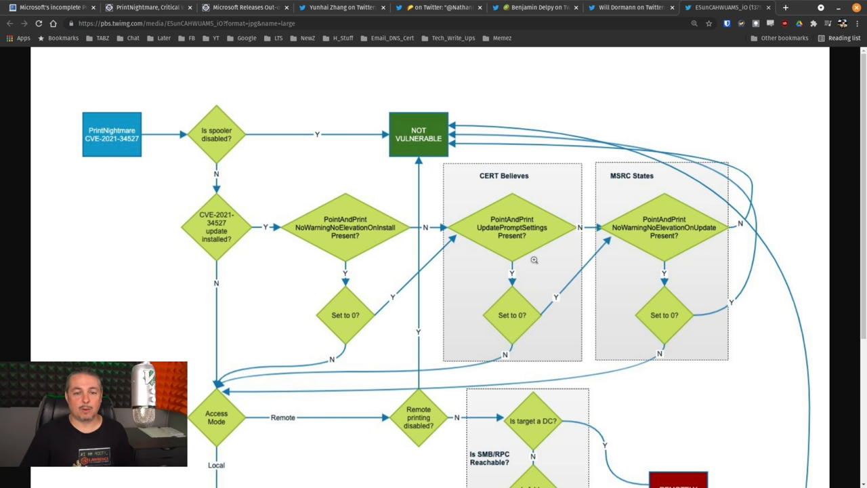
Step: Return to the BleepingComputer article and read past the registry policy value and 0patch advice
left_click(630, 8)
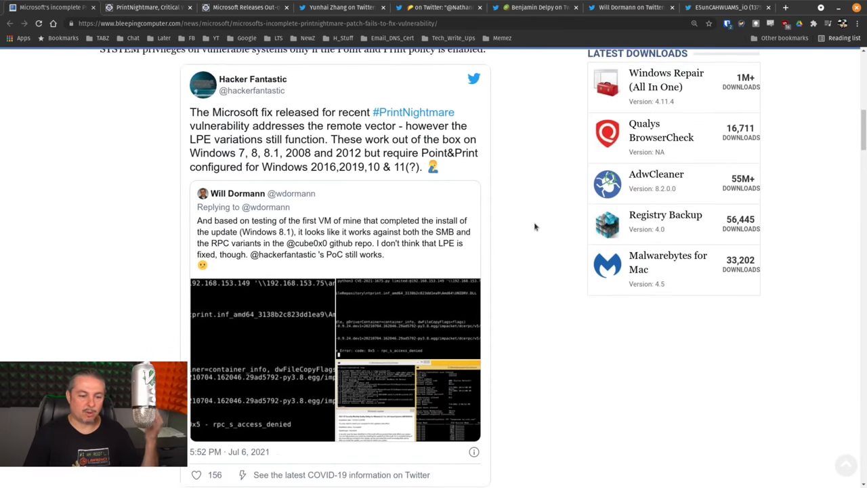
scroll("down", 3)
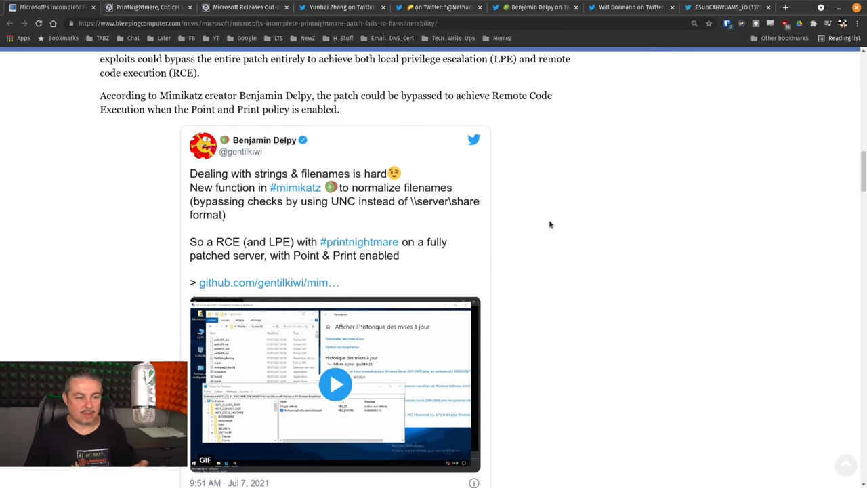
scroll("down", 3)
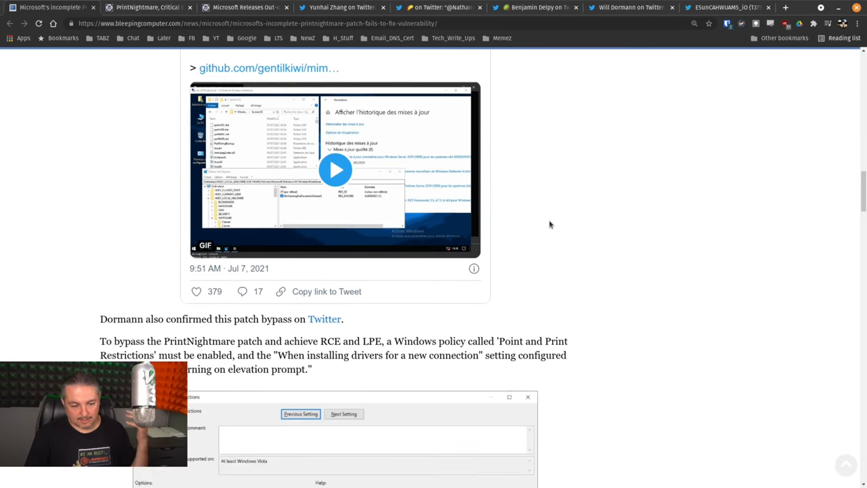
scroll("down", 3)
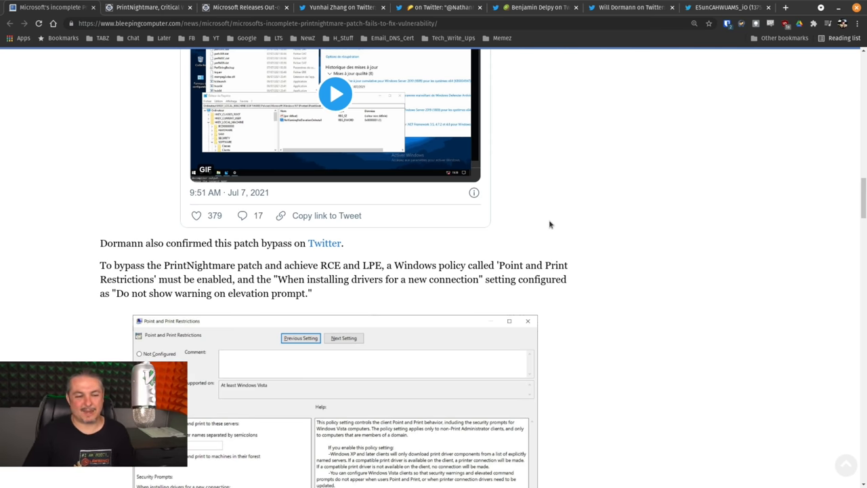
Step: Continue through how the PrintNightmare vulnerability works, then move to Will Dormann's flowchart tweet
scroll("down", 3)
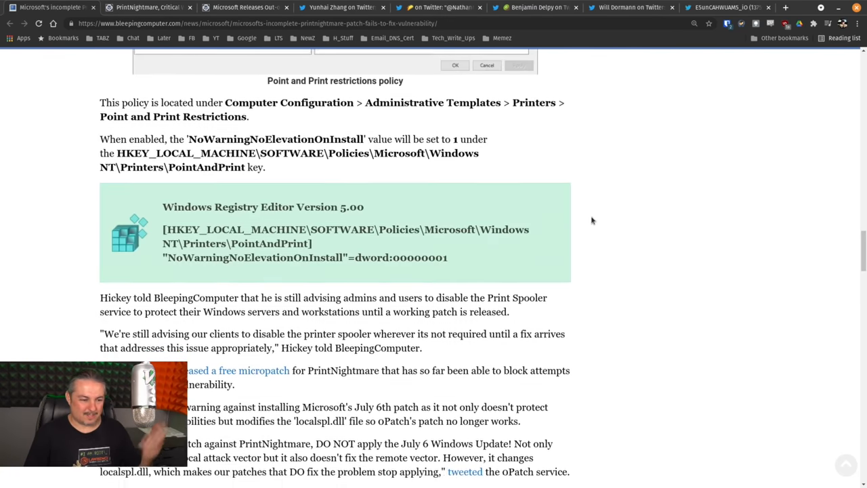
scroll("down", 3)
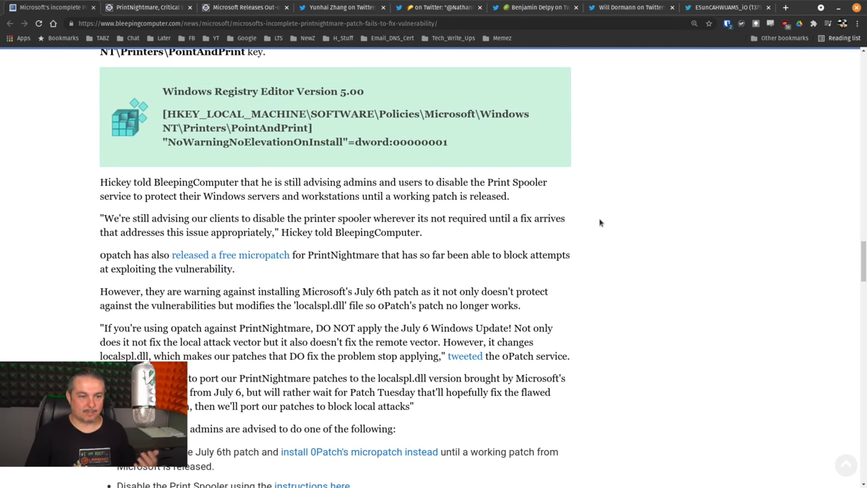
scroll("down", 3)
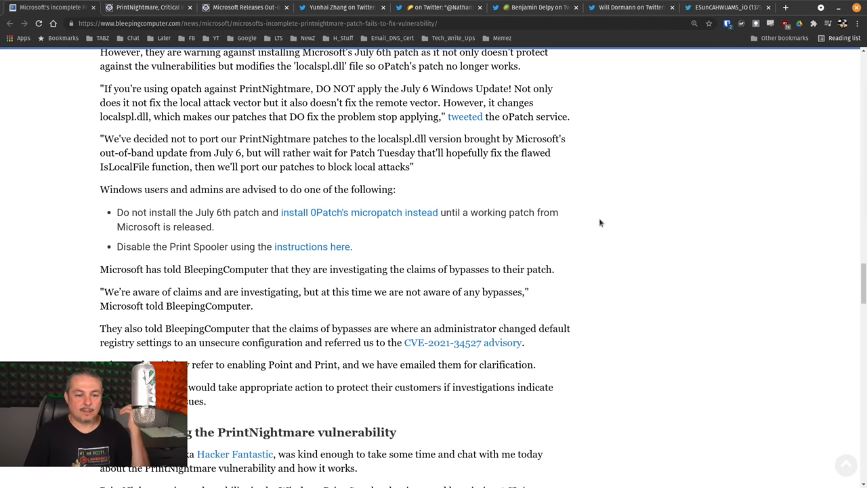
scroll("down", 3)
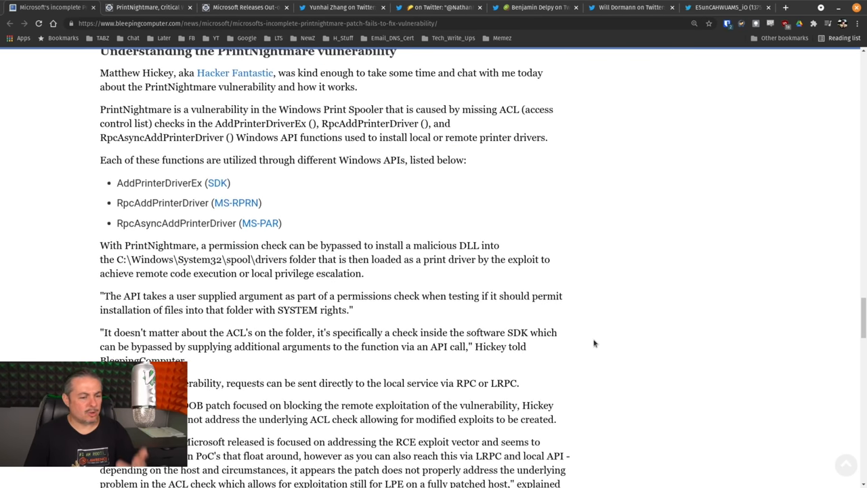
scroll("down", 3)
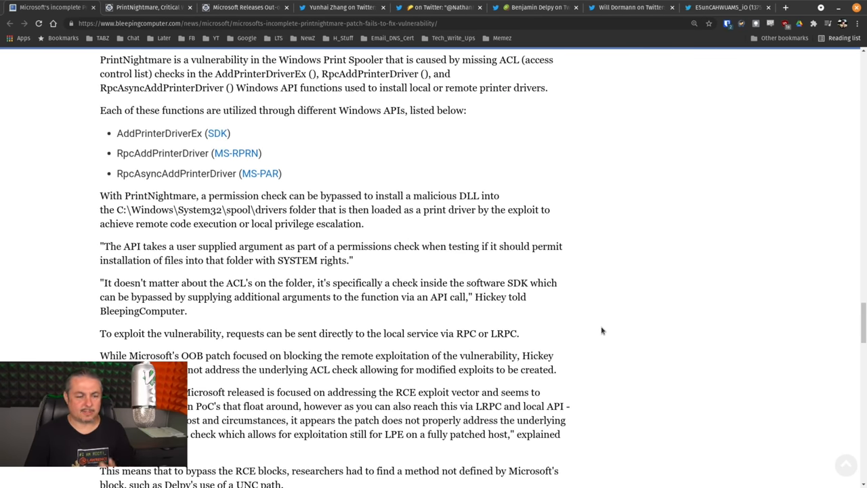
left_click(627, 9)
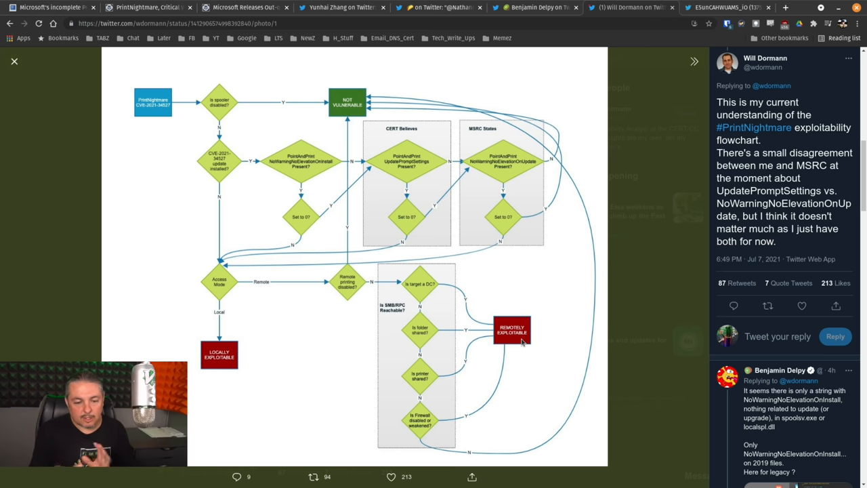
mouse_move(420, 458)
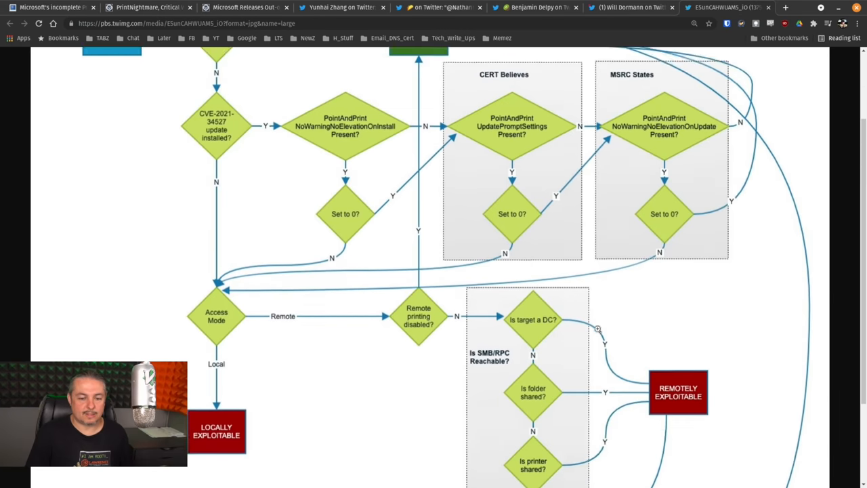
Step: Scroll up and down the full-size exploitability flowchart to review all its branches
scroll("down", 3)
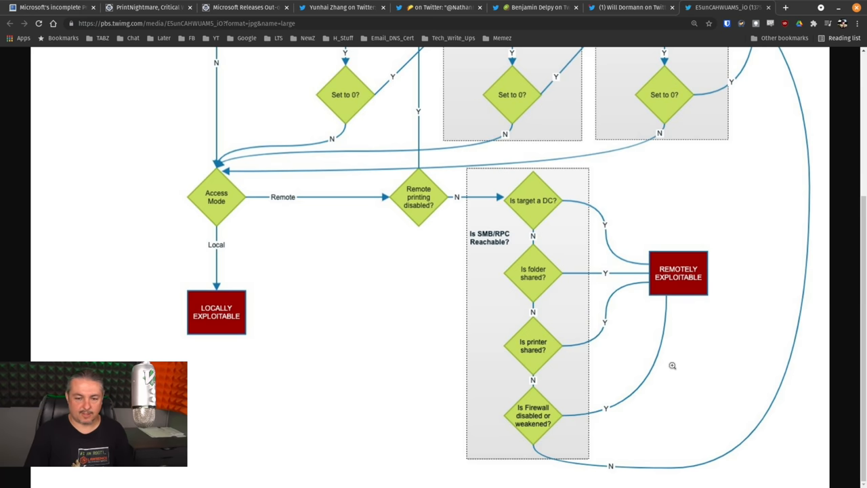
scroll("up", 3)
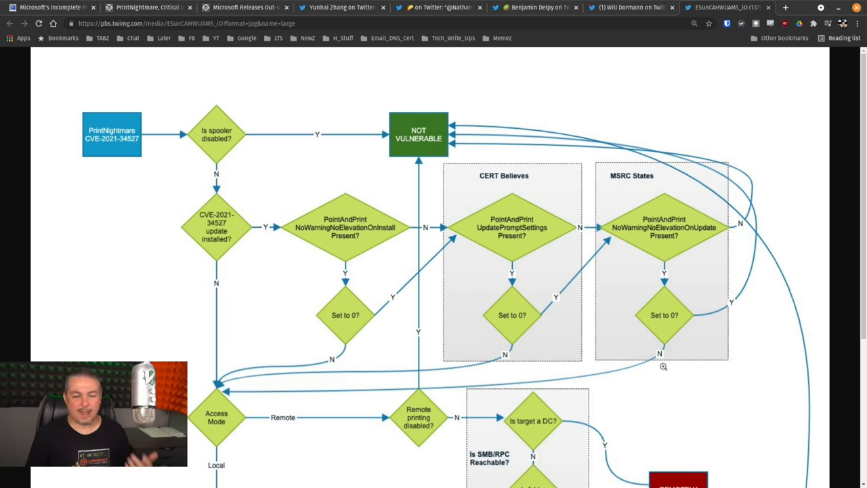
scroll("down", 3)
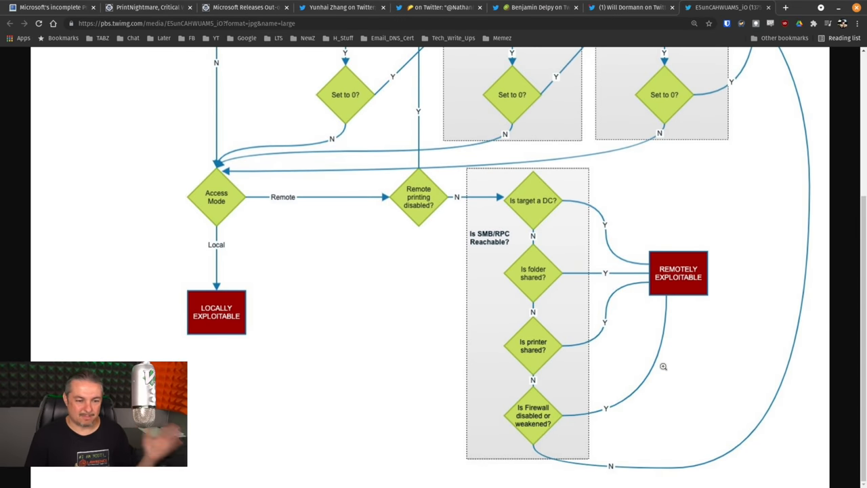
scroll("up", 3)
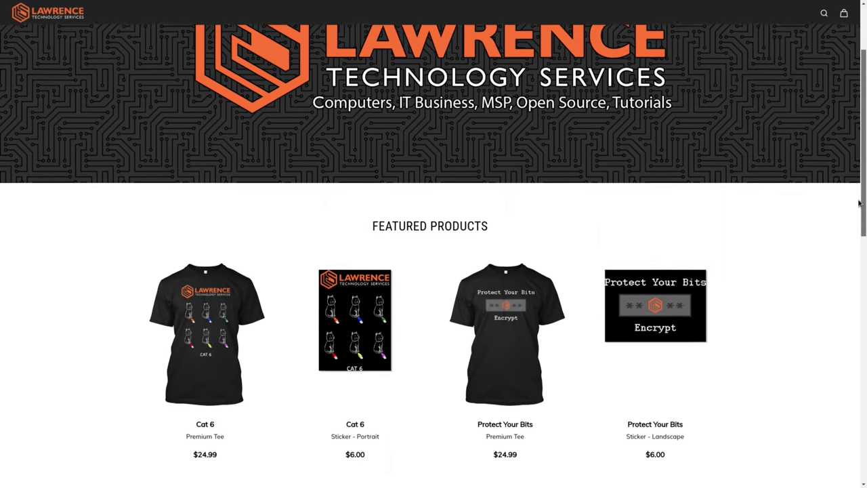
Step: Browse the shop's Featured Products, then head to the Lawrence Systems forums
scroll("down", 3)
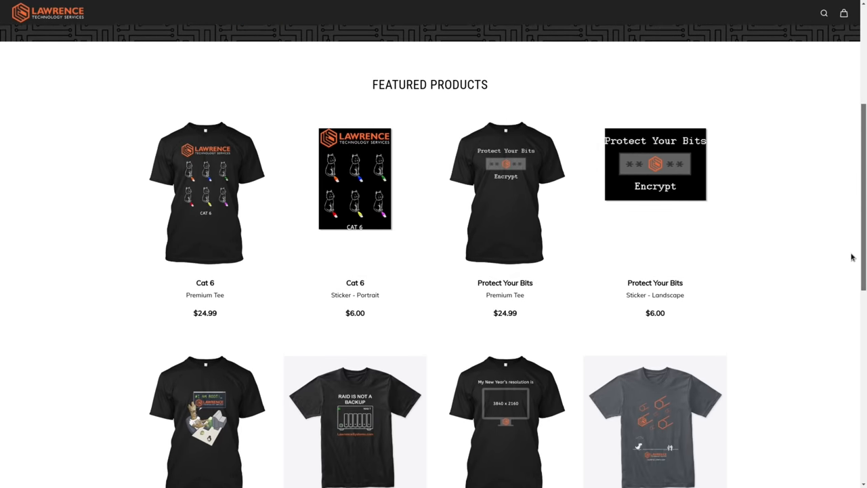
scroll("down", 3)
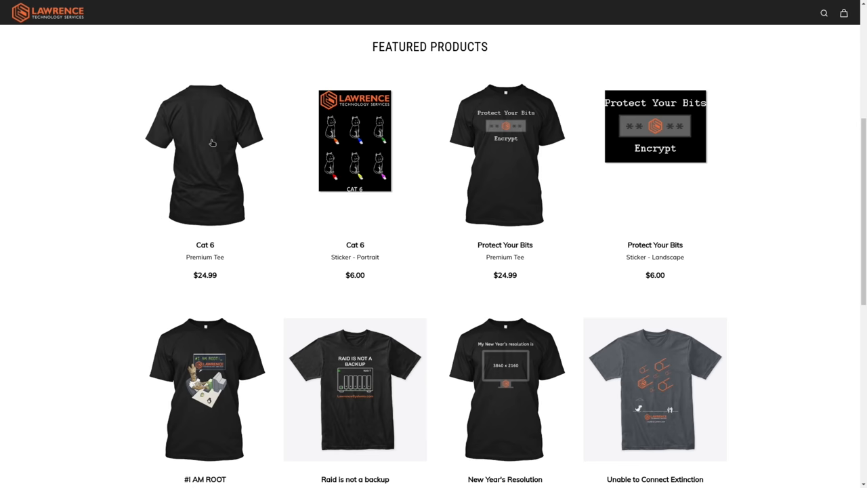
left_click(204, 155)
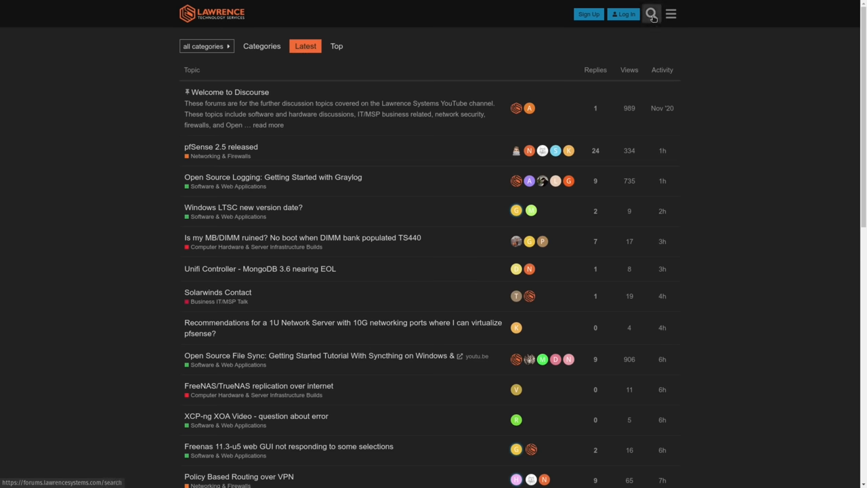
Step: Open the 'DNS Malware Filtering Compared' topic and read down into its replies
left_click(272, 177)
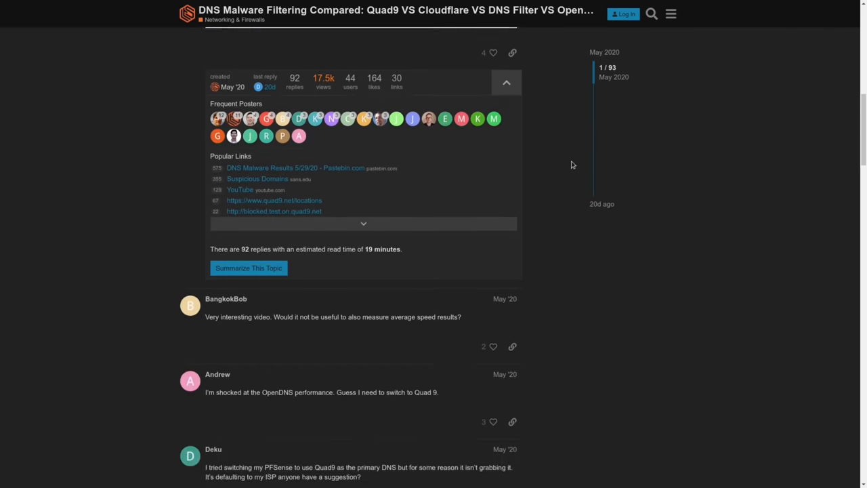
scroll("down", 3)
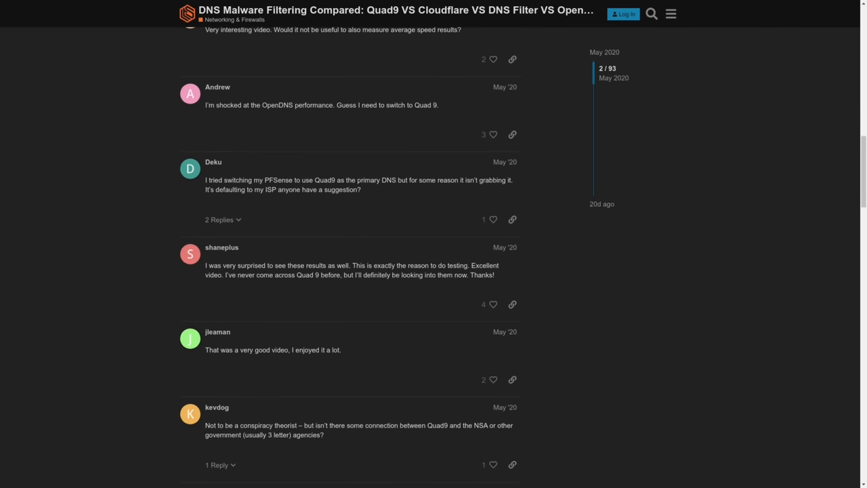